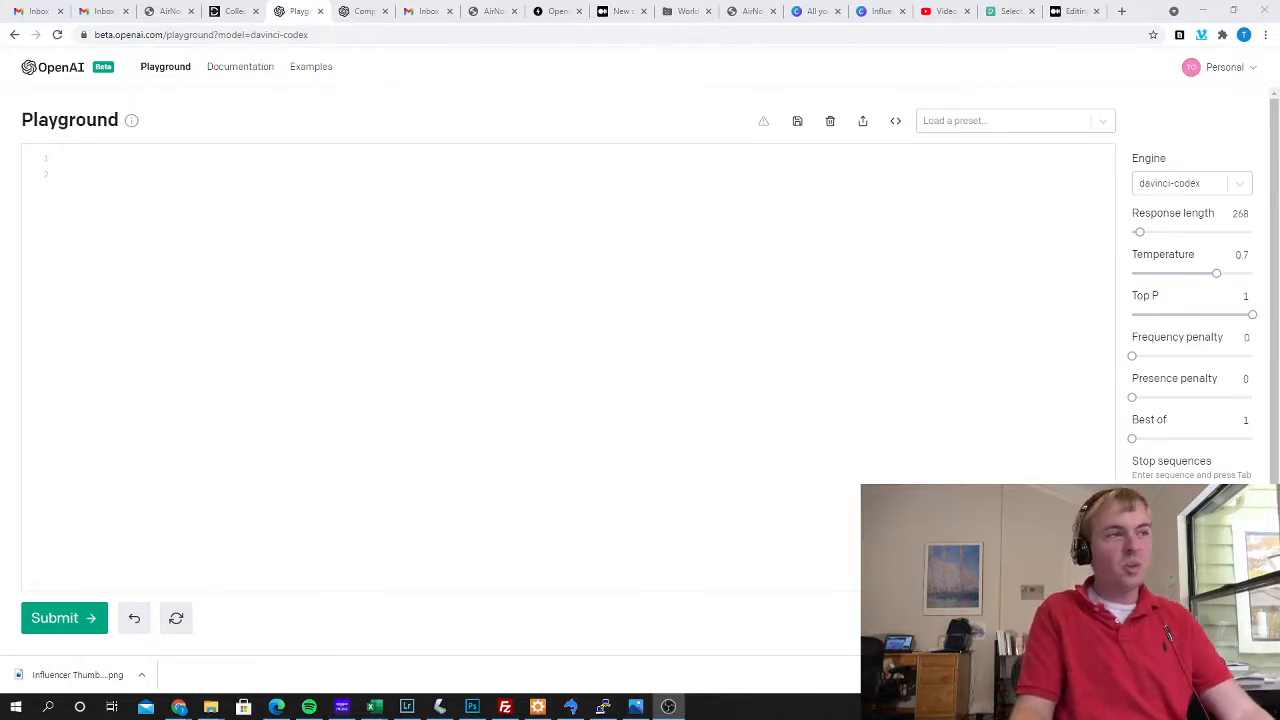
Begin the prompt with the comment lines "#Python 2.7" and "#Function 1".
{"action": "left_click", "coordinate": [90, 160]}
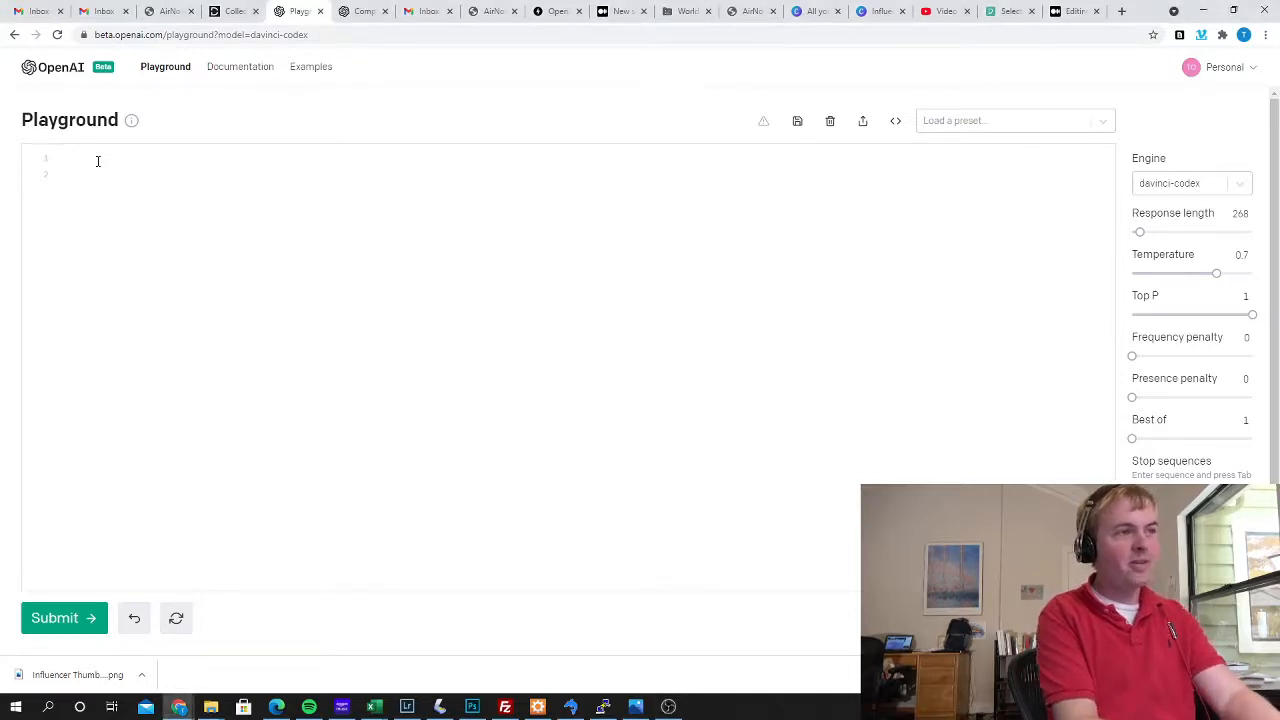
{"action": "type", "text": "#Python"}
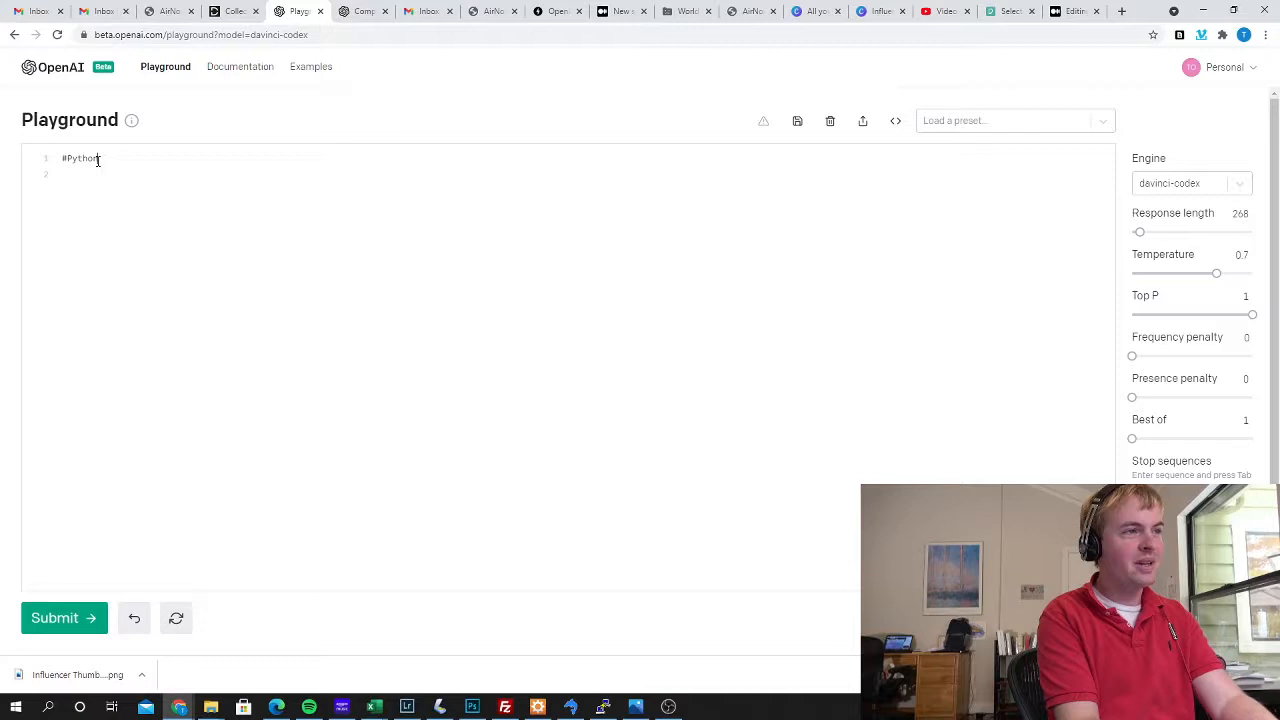
{"action": "type", "text": "2.7"}
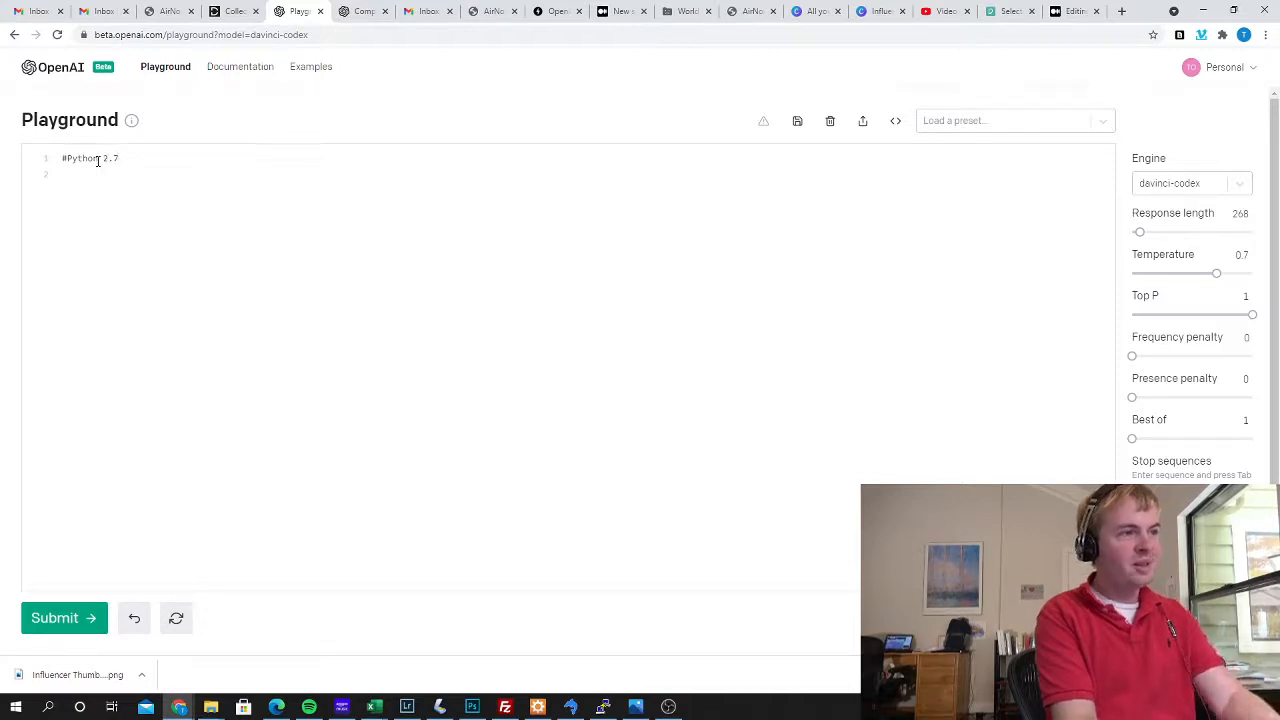
{"action": "key", "text": "enter"}
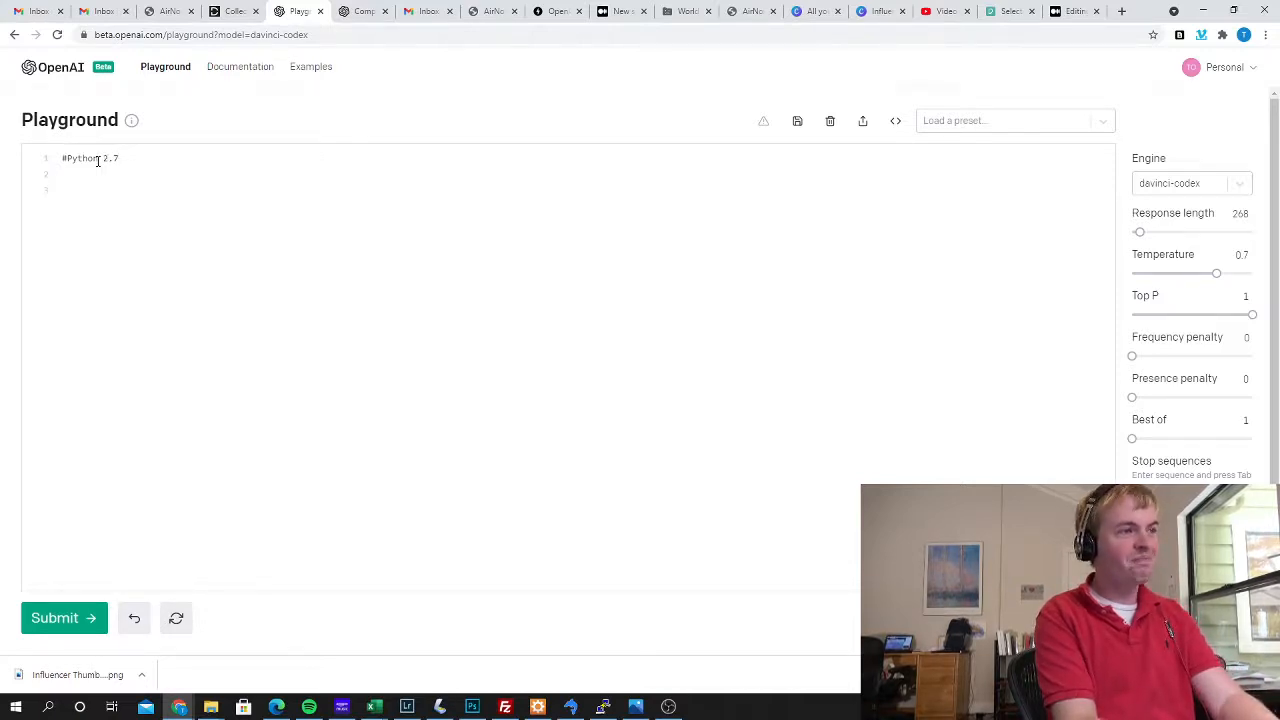
{"action": "type", "text": "#Function 1"}
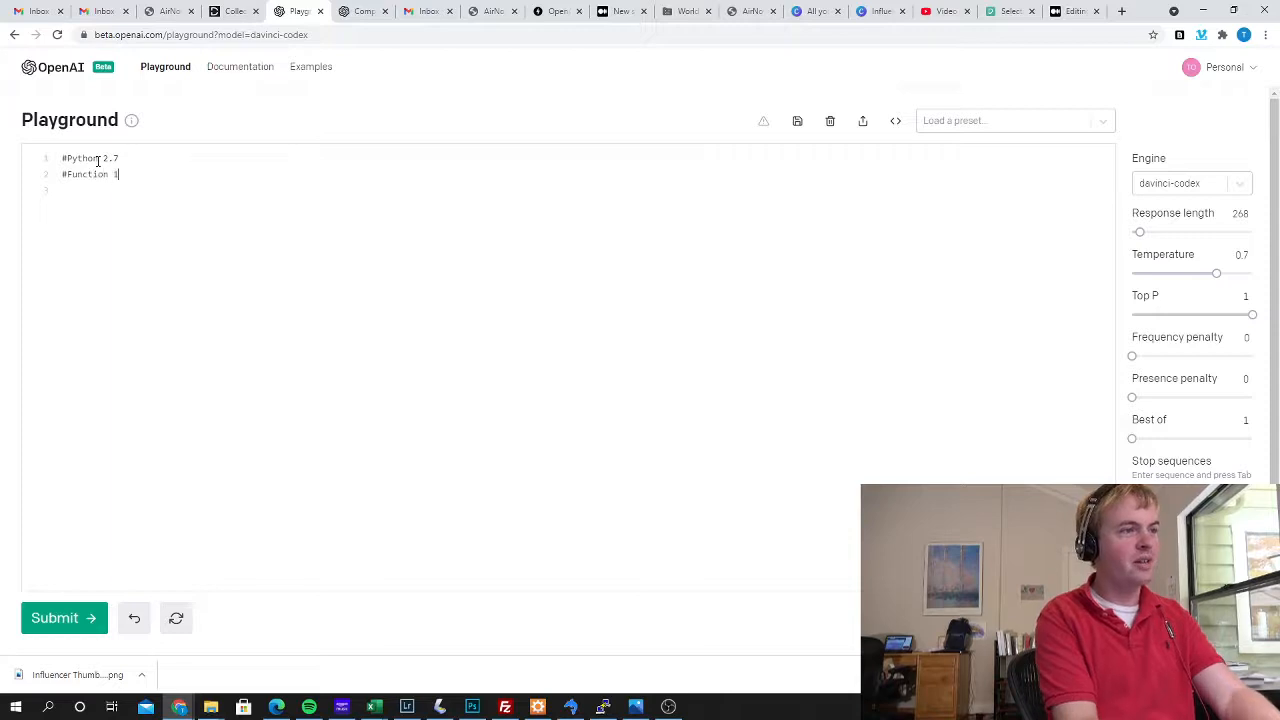
Add the download_file function code and the line "#Explain in plain language what Function 1 does".
{"action": "key", "text": "enter"}
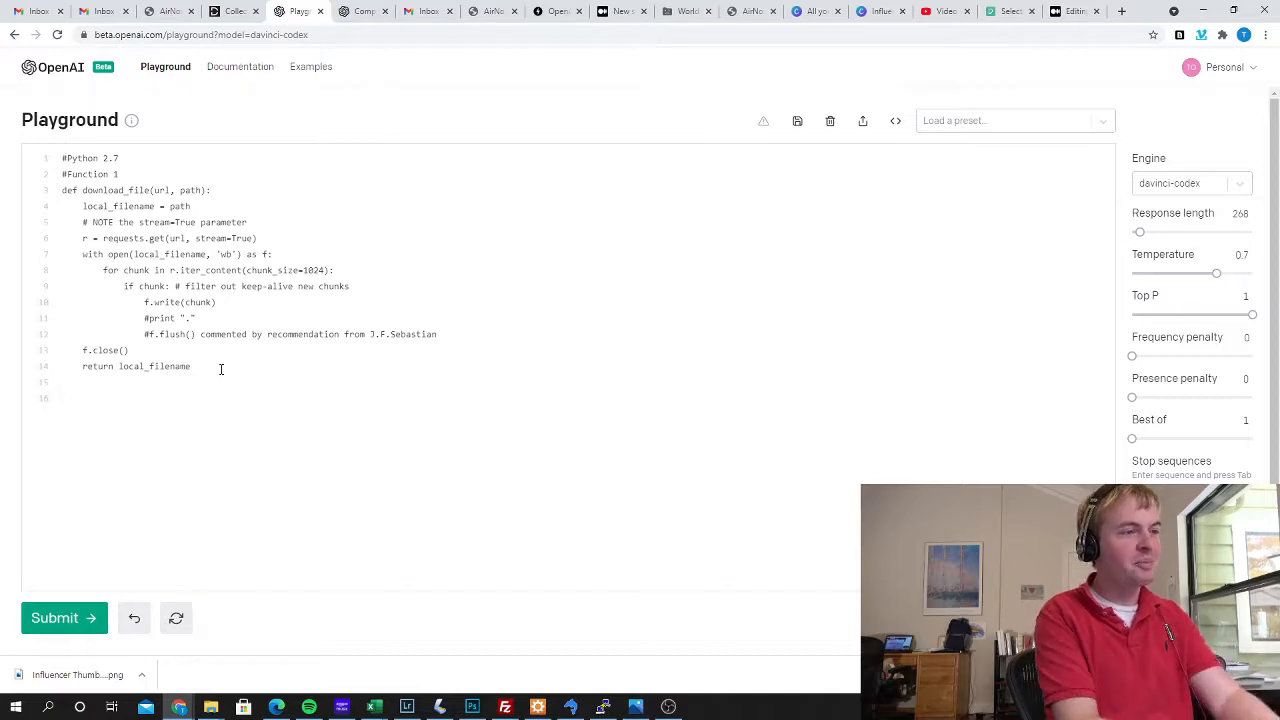
{"action": "type", "text": "#Explain in plain lauguage what Function 1 does"}
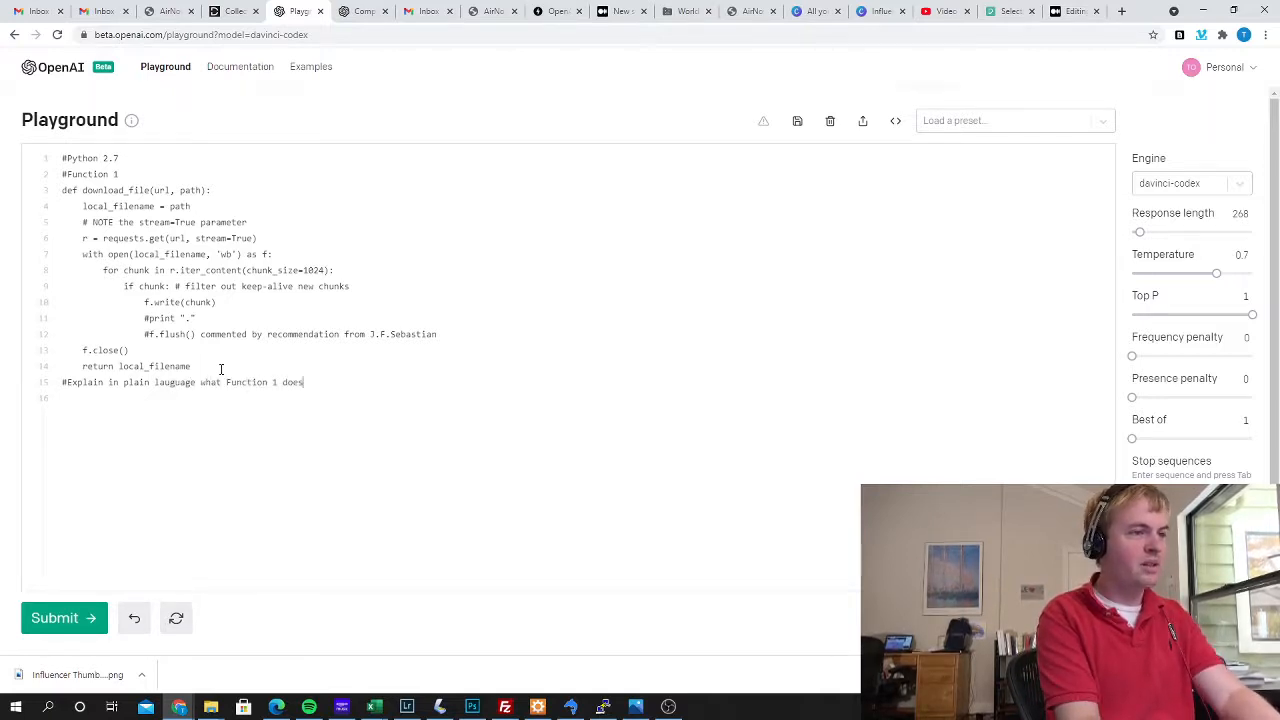
Start a new line reading "Function 1" for the model to continue from.
{"action": "key", "text": "enter"}
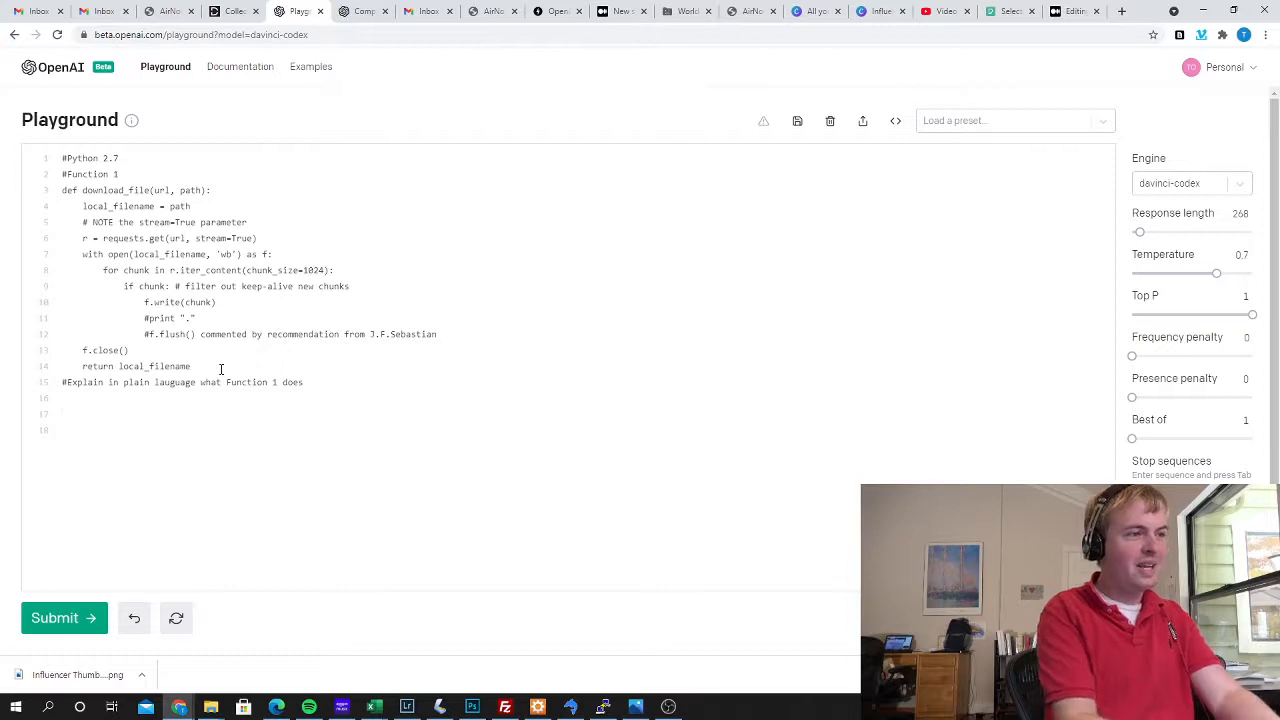
{"action": "type", "text": "Function 1"}
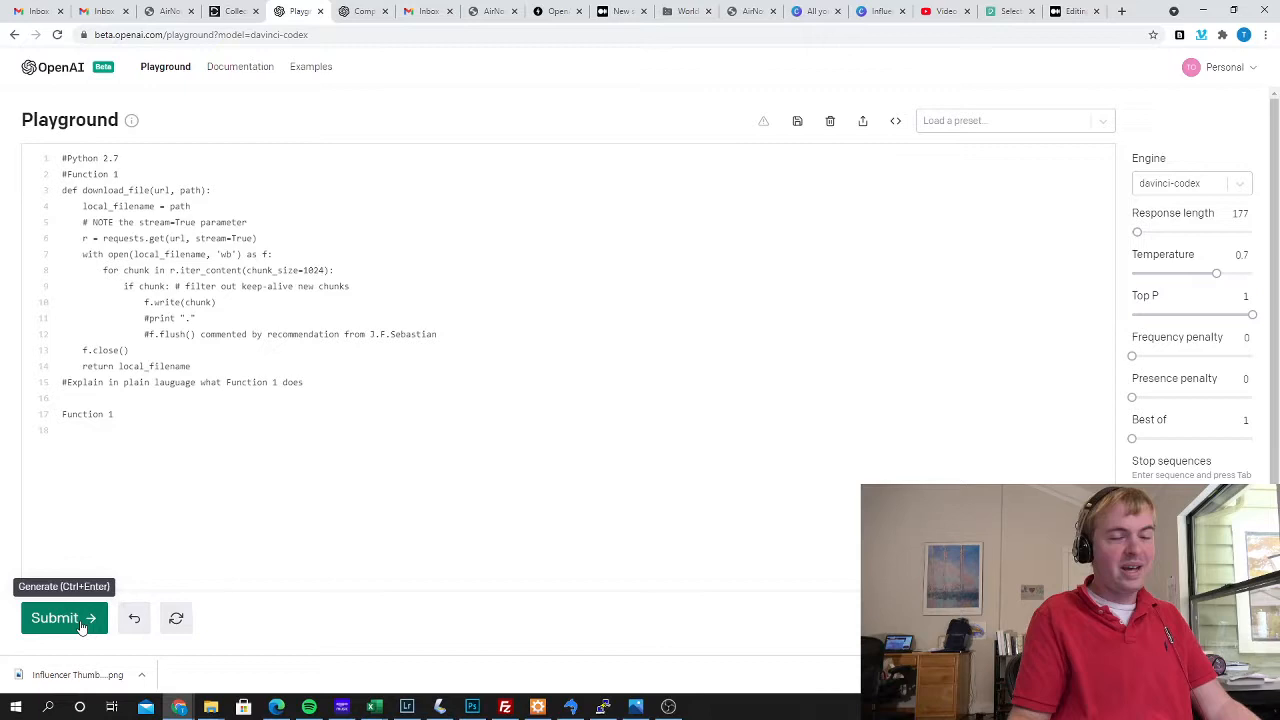
Submit the prompt so Codex explains that Function 1 downloads a file from a URL to a local path.
{"action": "left_click", "coordinate": [54, 616]}
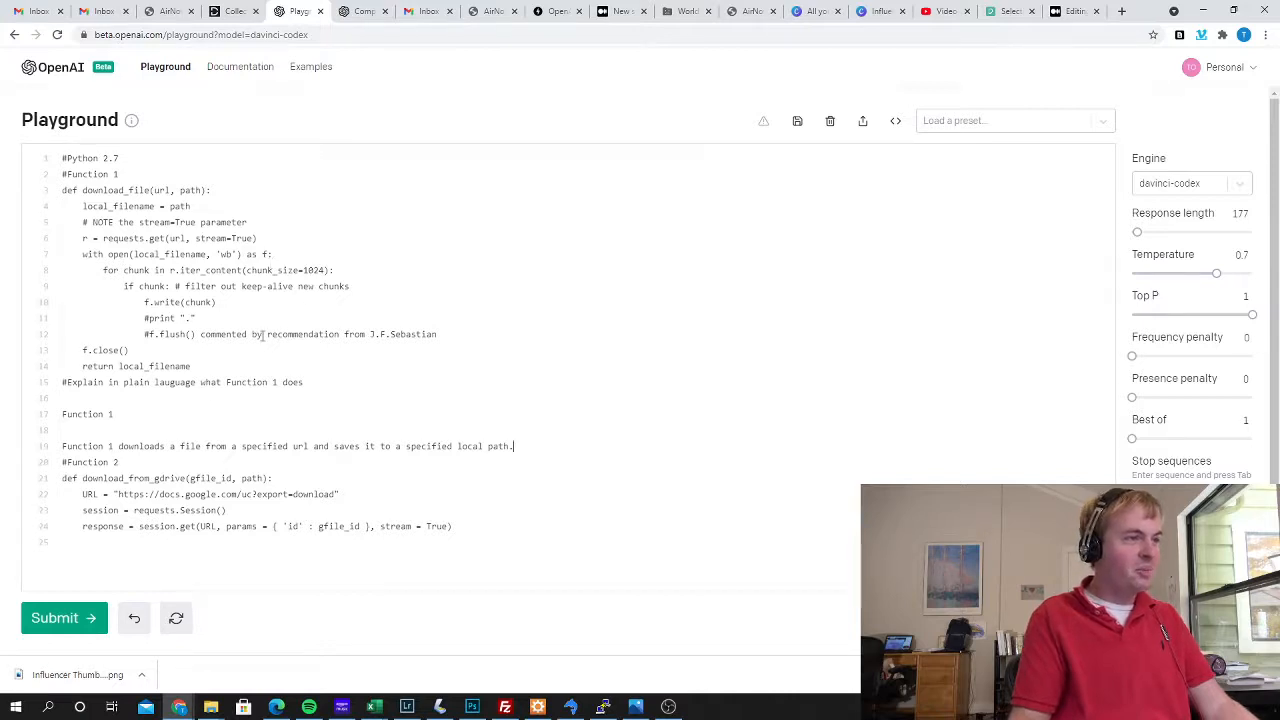
{"action": "left_click", "coordinate": [304, 334]}
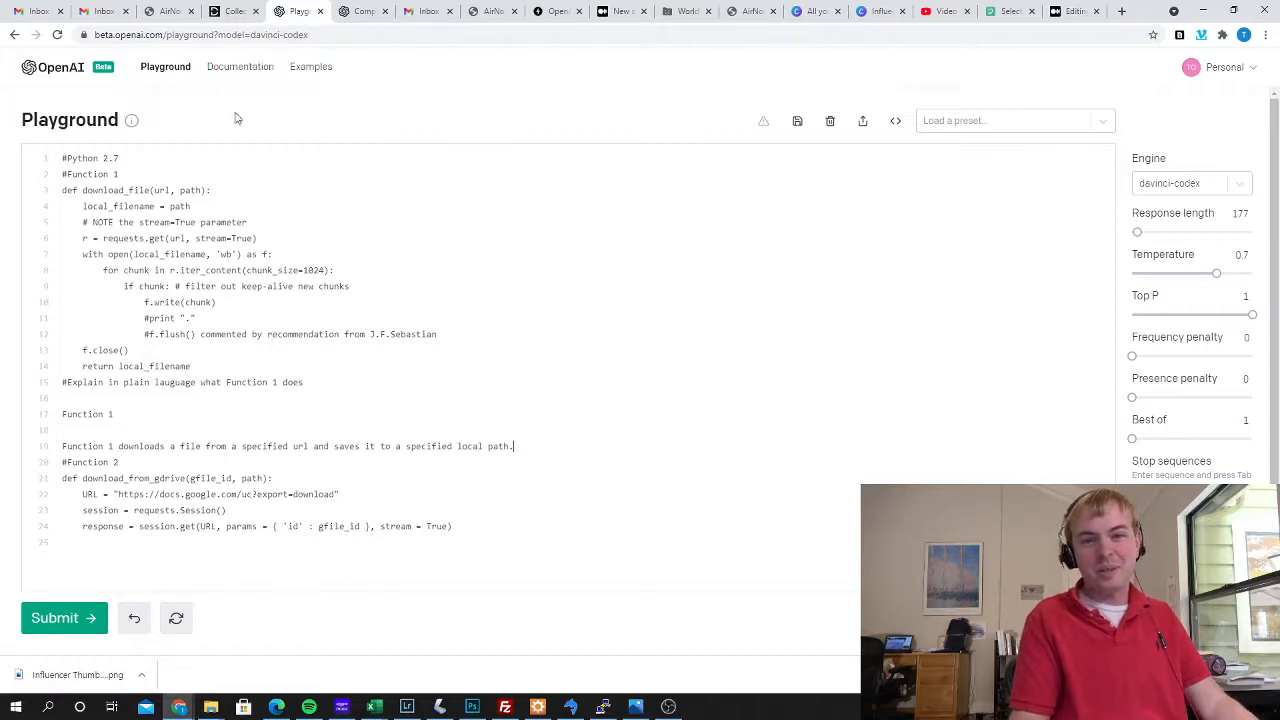
{"action": "mouse_move", "coordinate": [556, 246]}
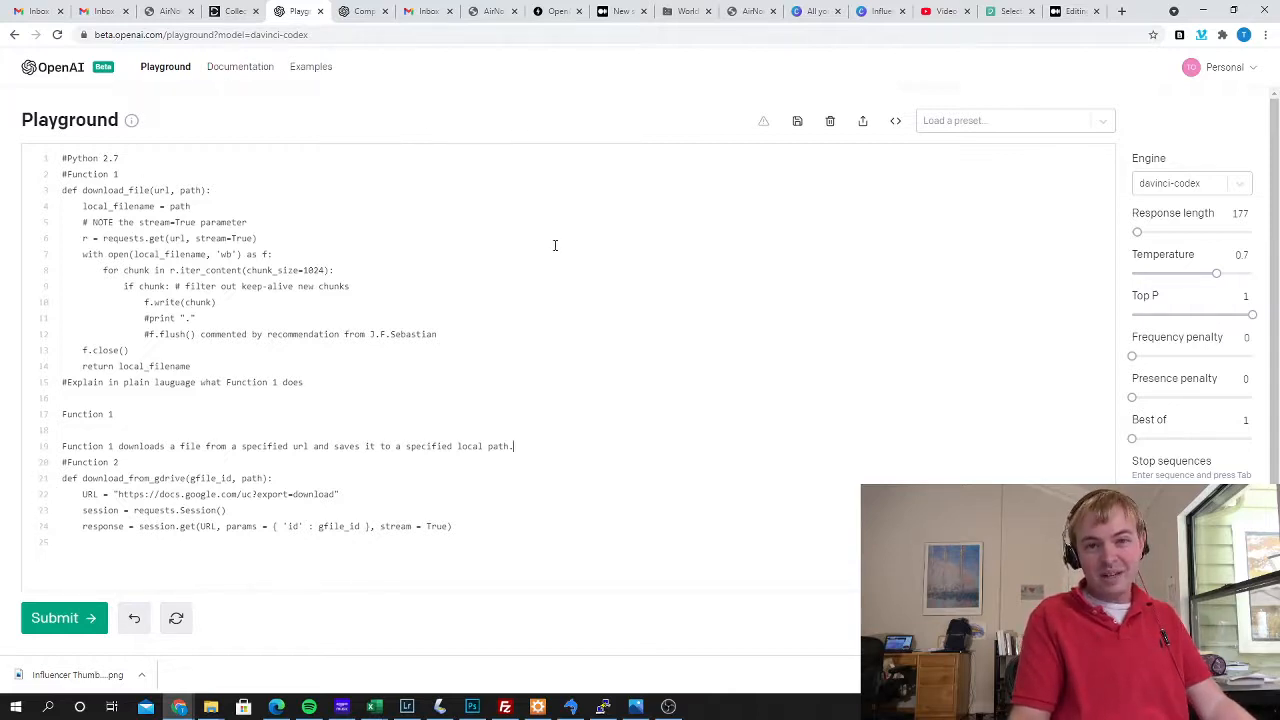